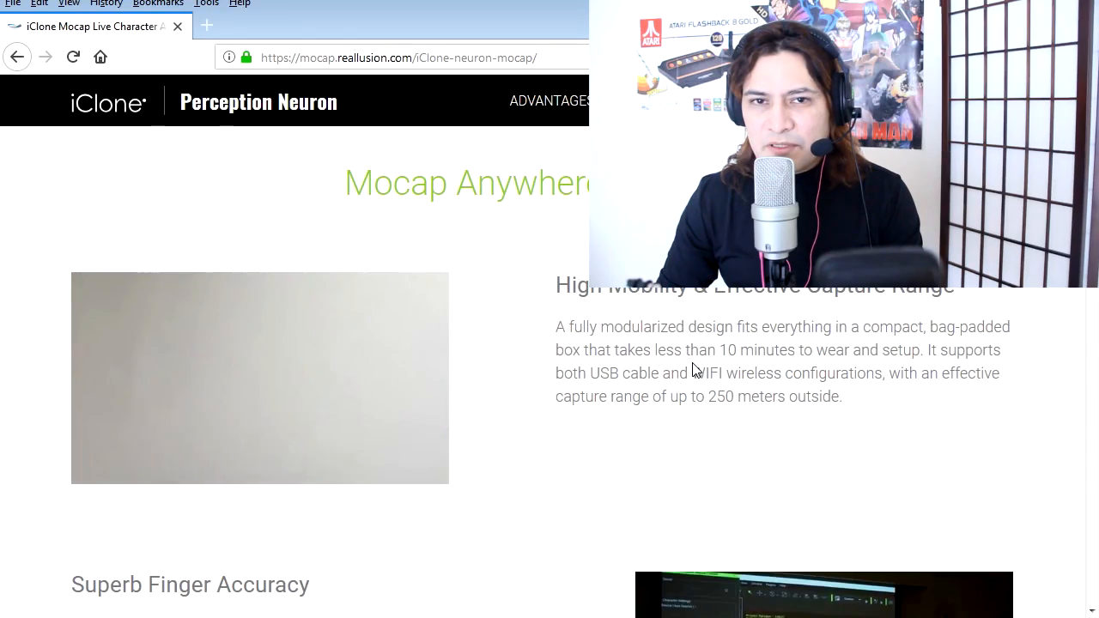
- Scroll the Reallusion page down to the 'See What You Will Need' gear list with the Perception Neuron link
scroll(down, 3)
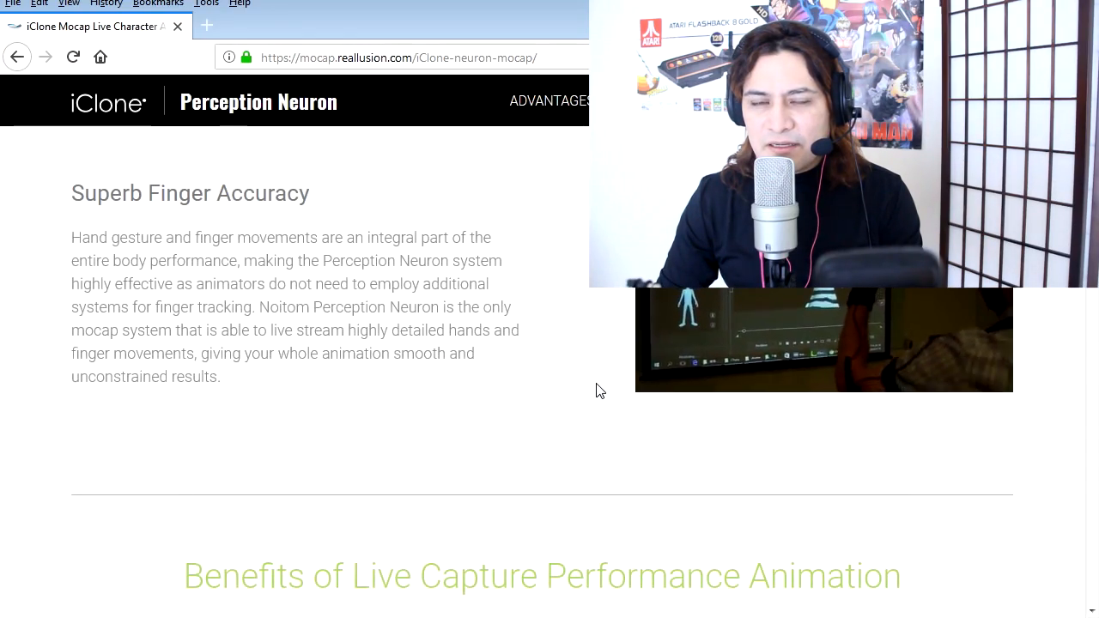
scroll(down, 3)
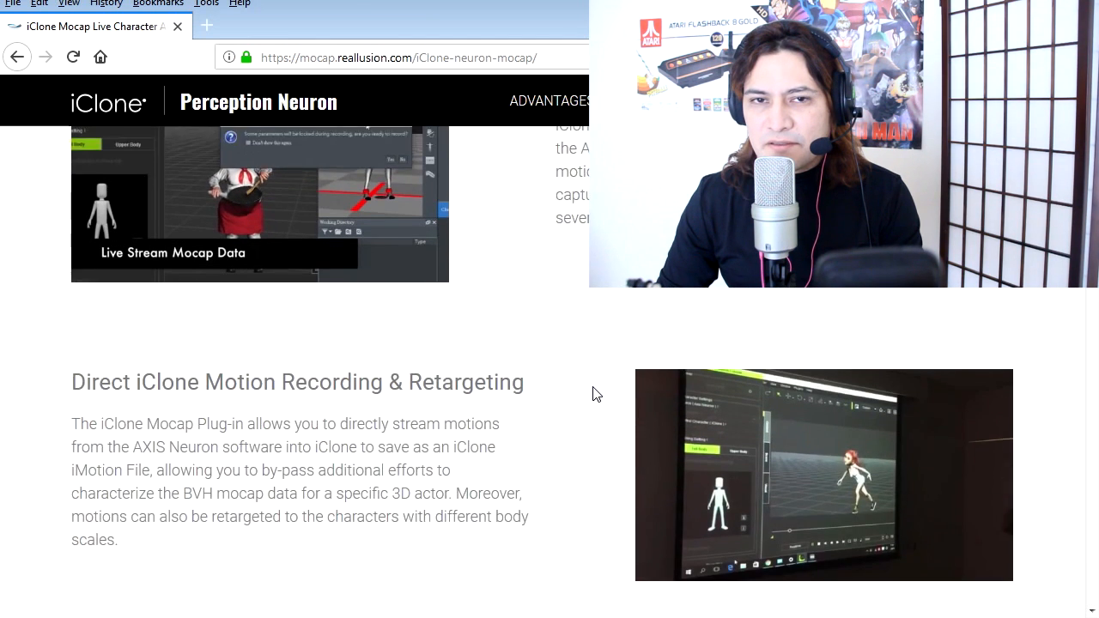
scroll(down, 3)
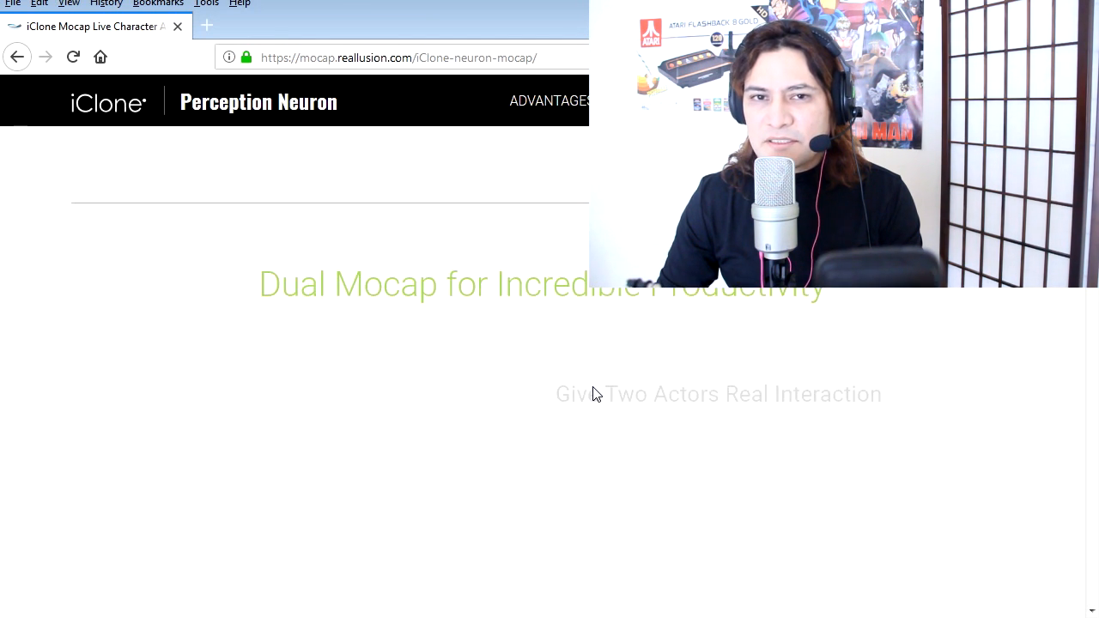
scroll(down, 3)
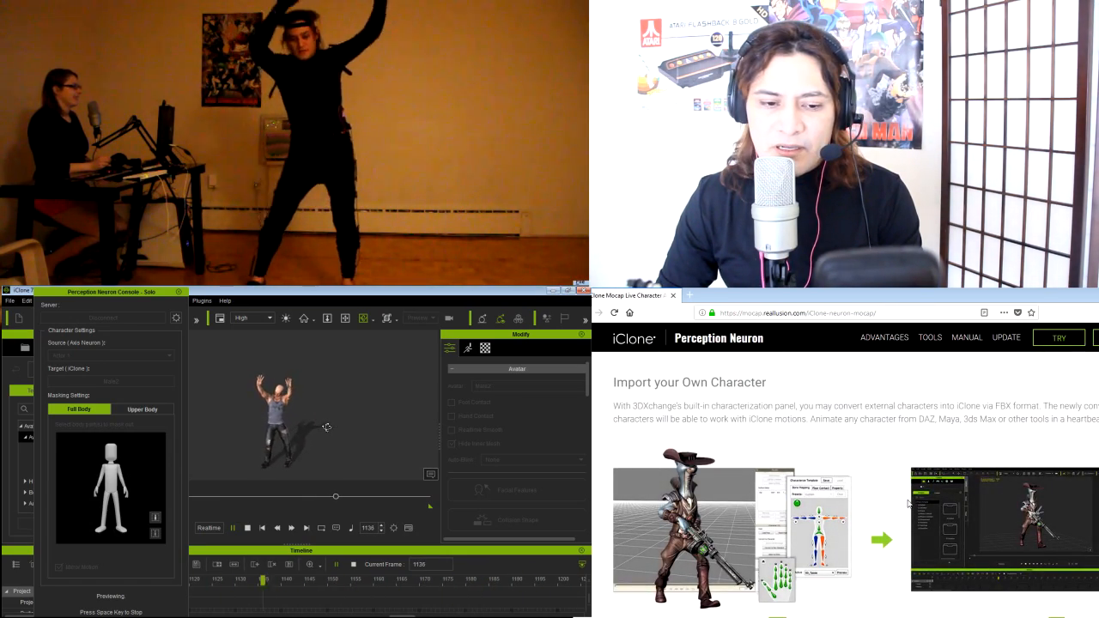
scroll(down, 3)
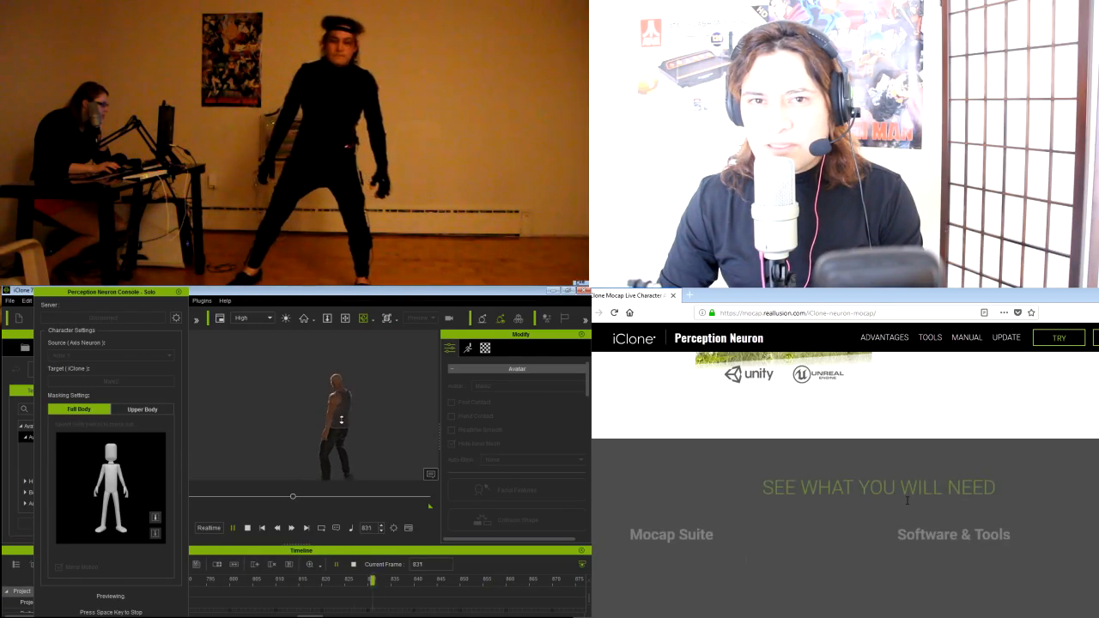
scroll(down, 3)
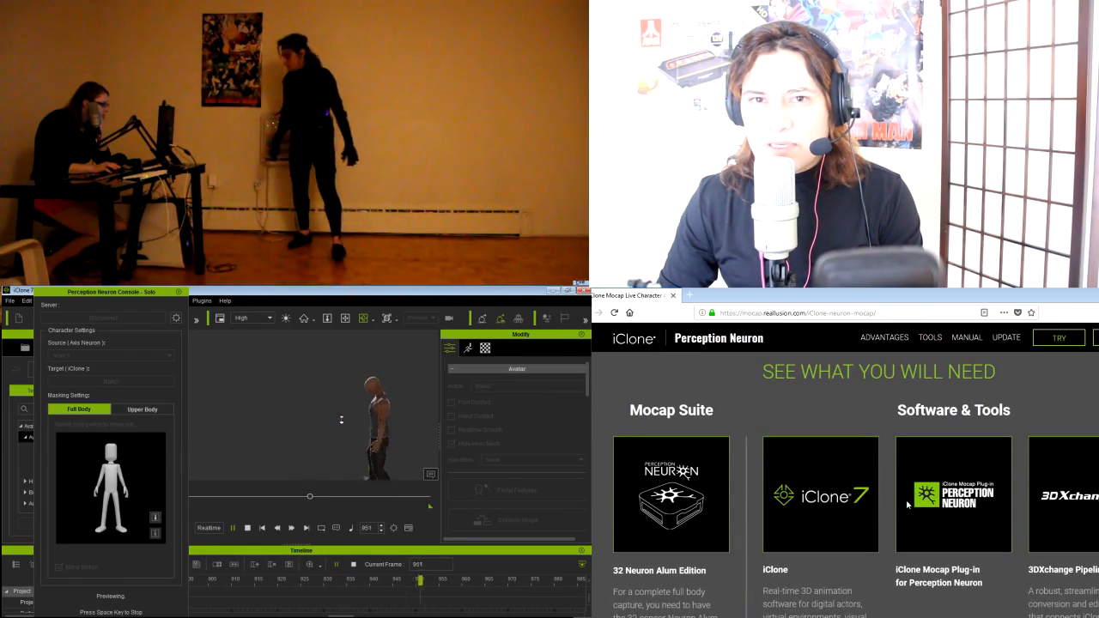
scroll(down, 3)
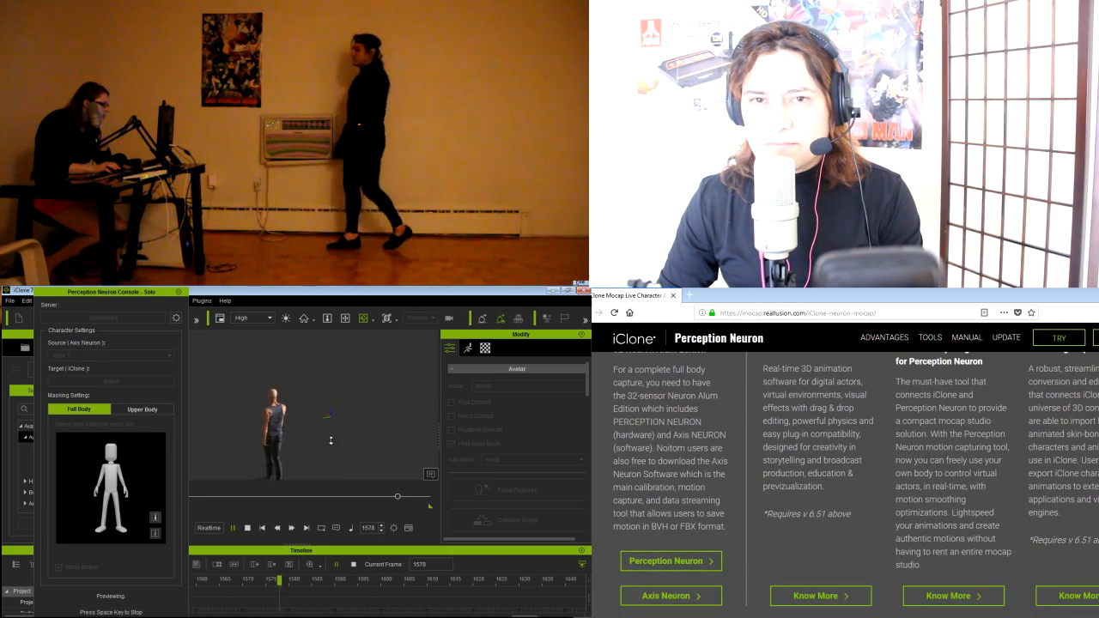
scroll(down, 3)
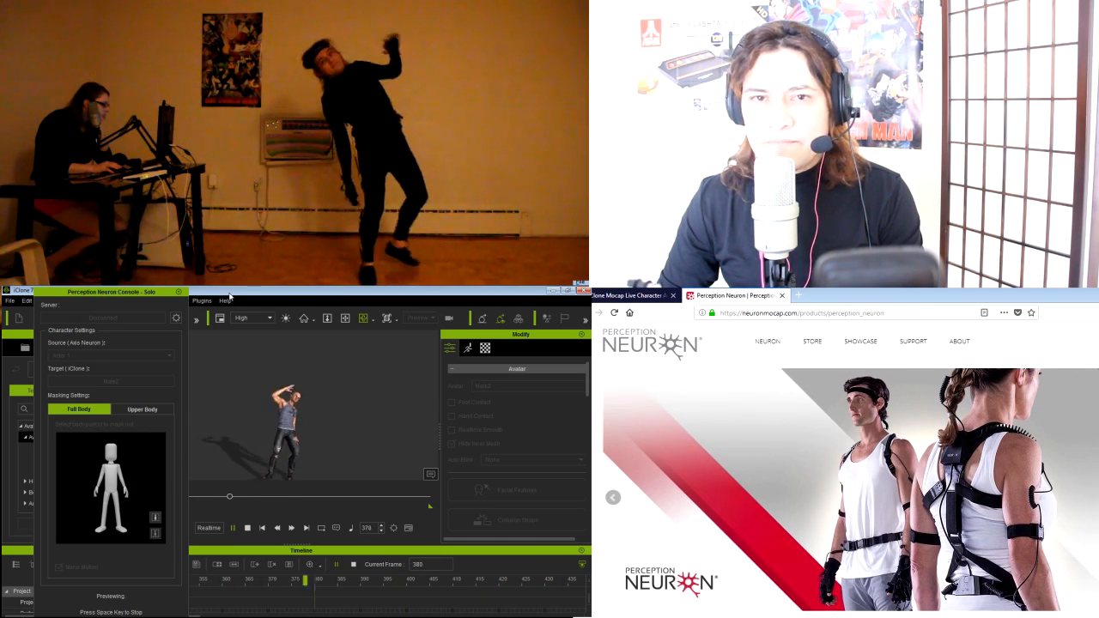
- Browse the Perception Neuron product description and reach the Perception Neuron at Work showcase page
scroll(down, 3)
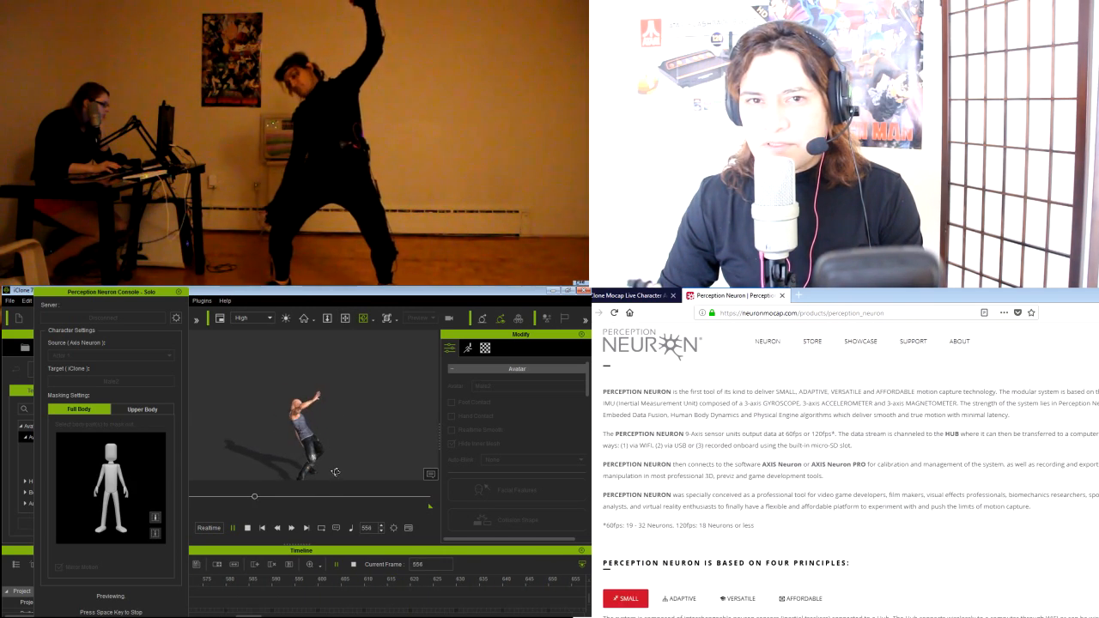
scroll(down, 3)
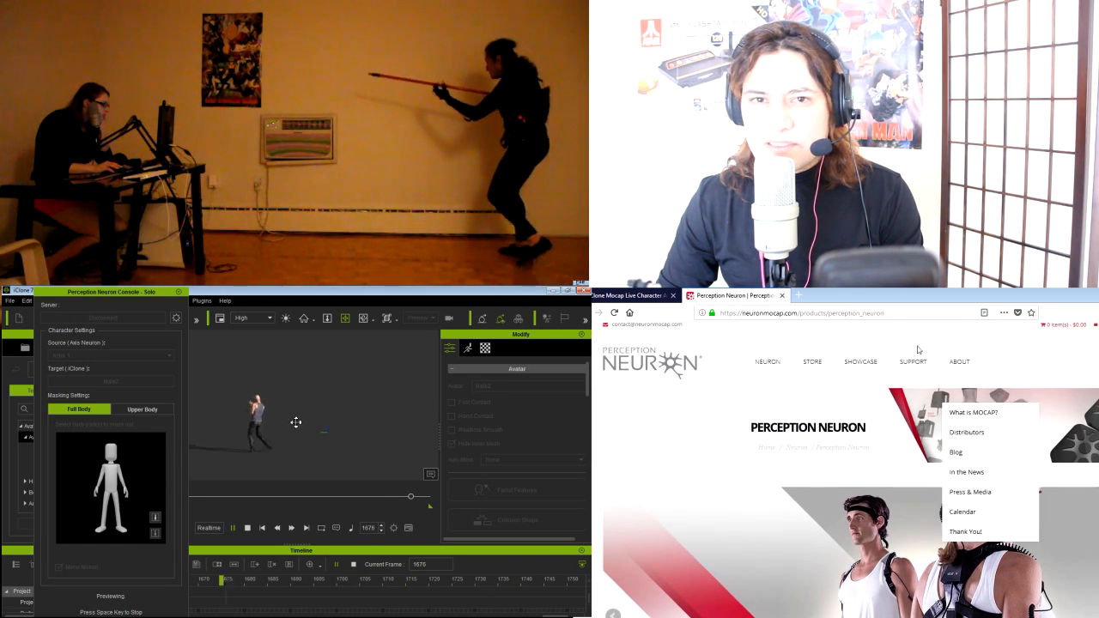
click(860, 361)
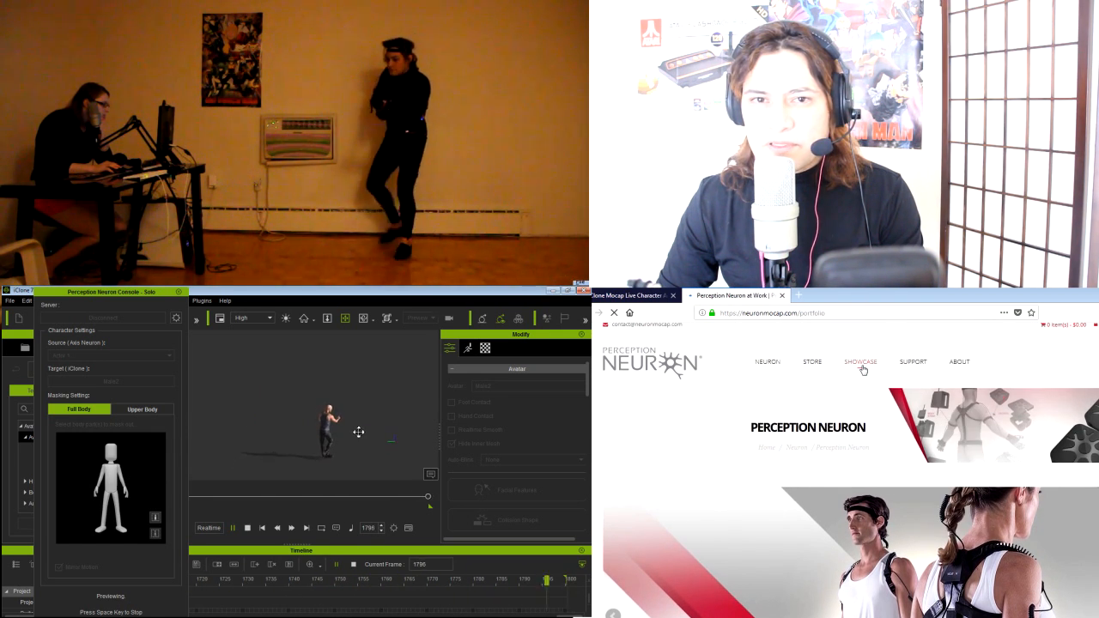
click(860, 361)
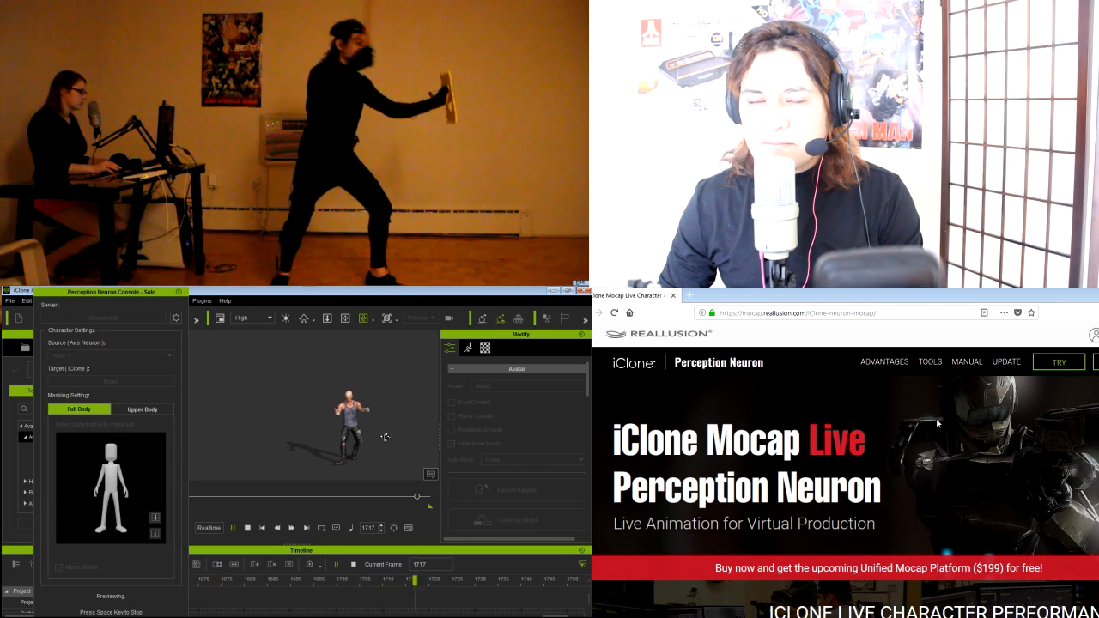
scroll(down, 3)
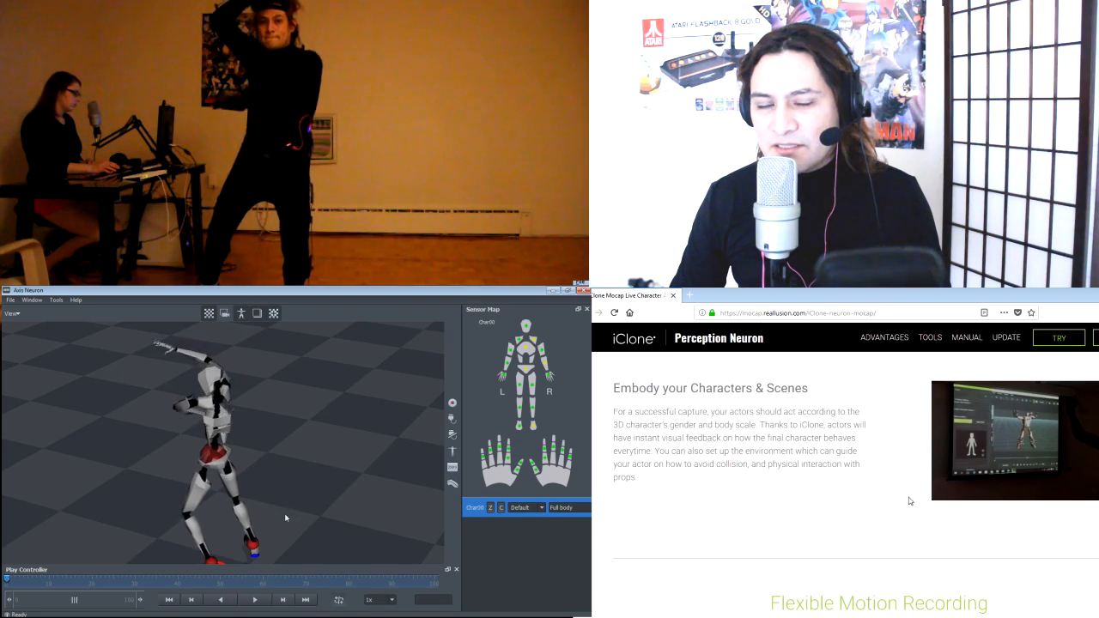
scroll(down, 3)
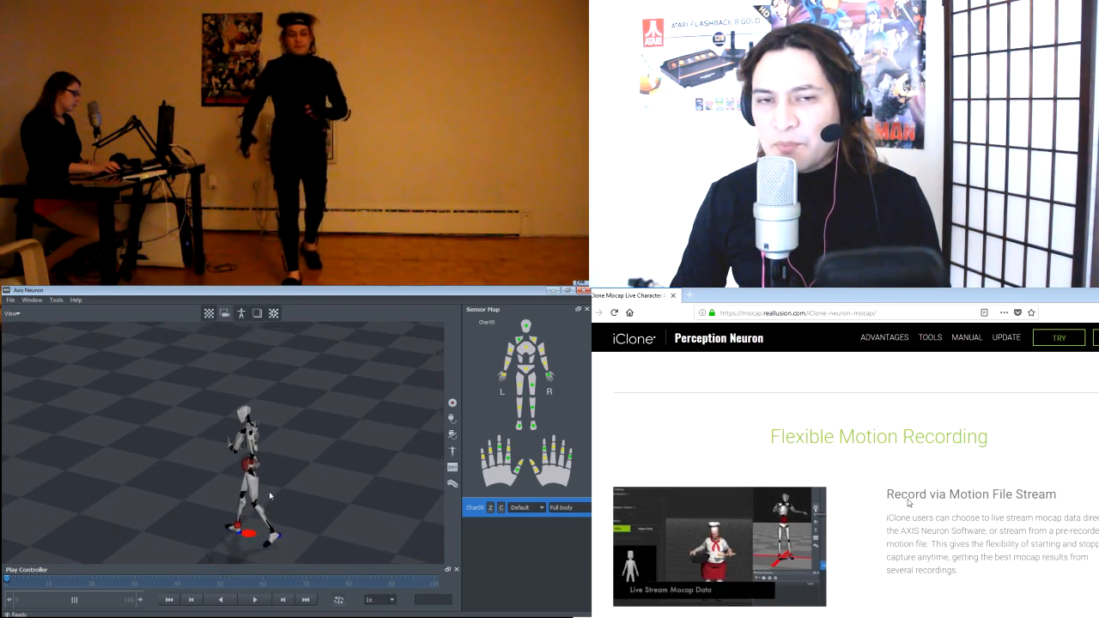
scroll(down, 3)
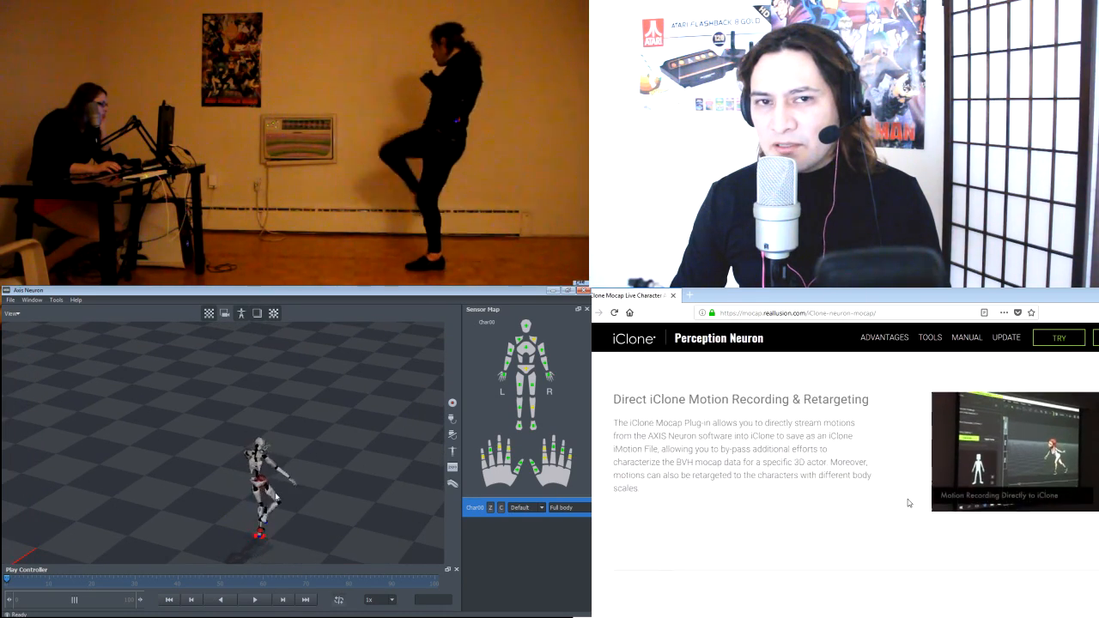
scroll(down, 3)
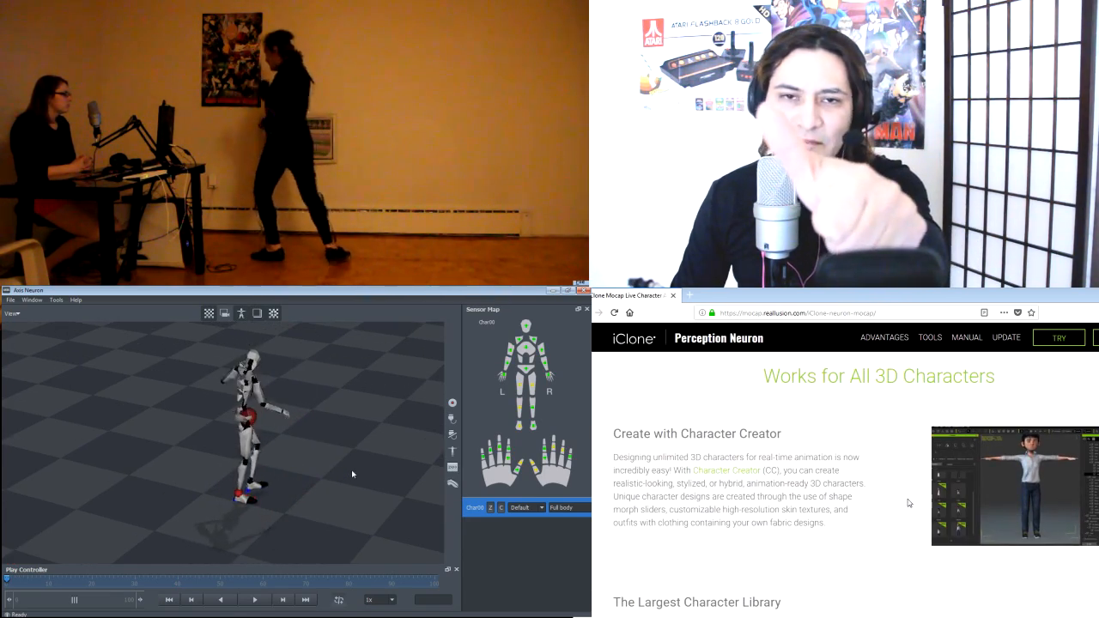
scroll(down, 3)
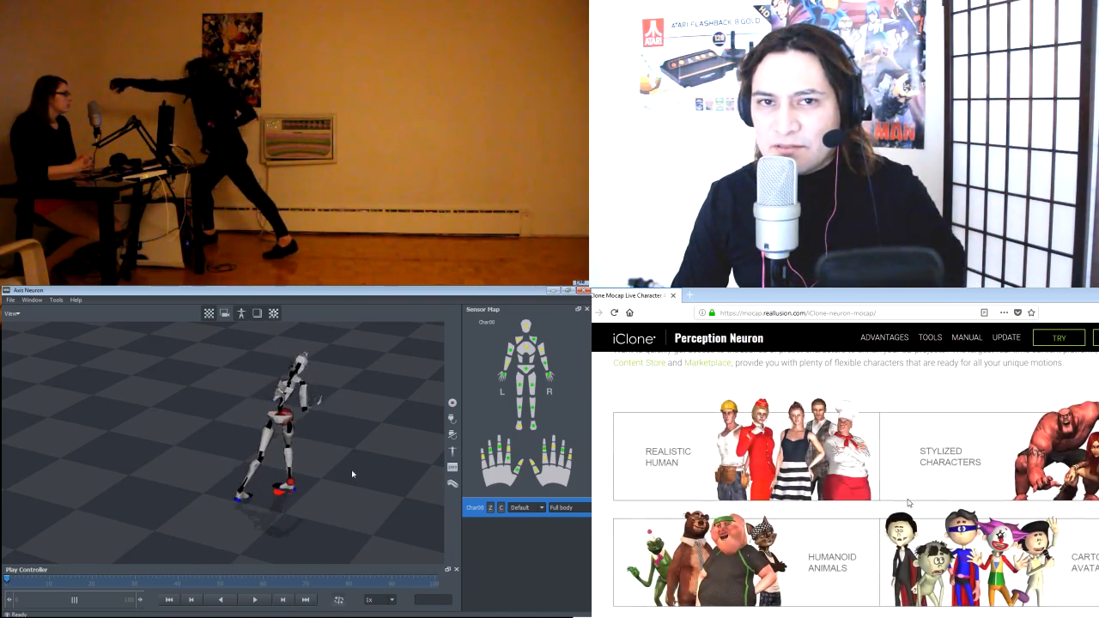
scroll(down, 3)
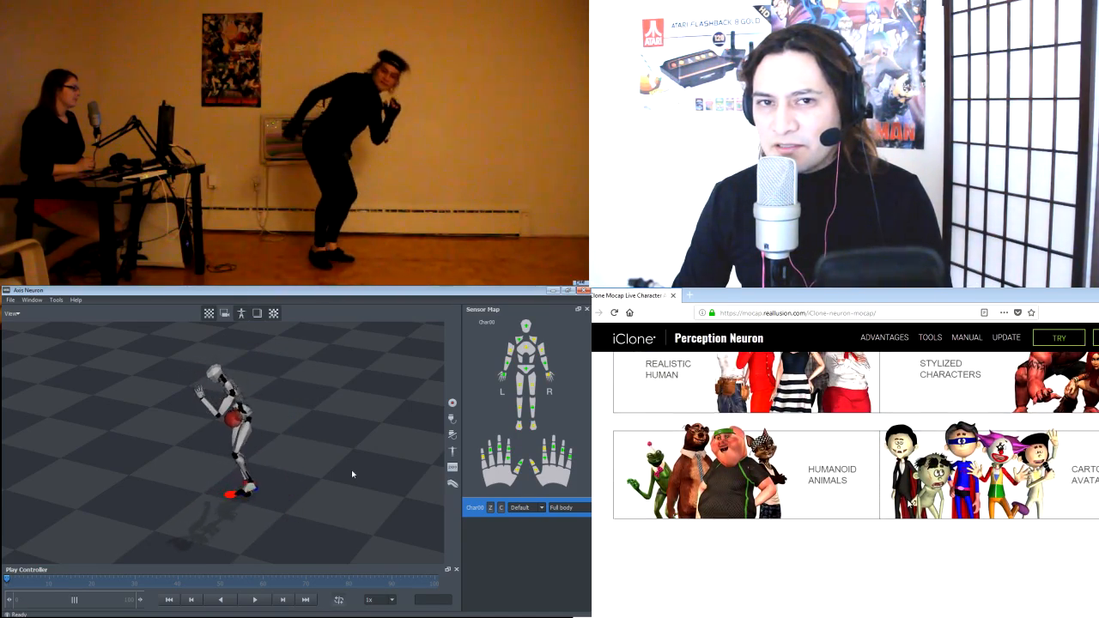